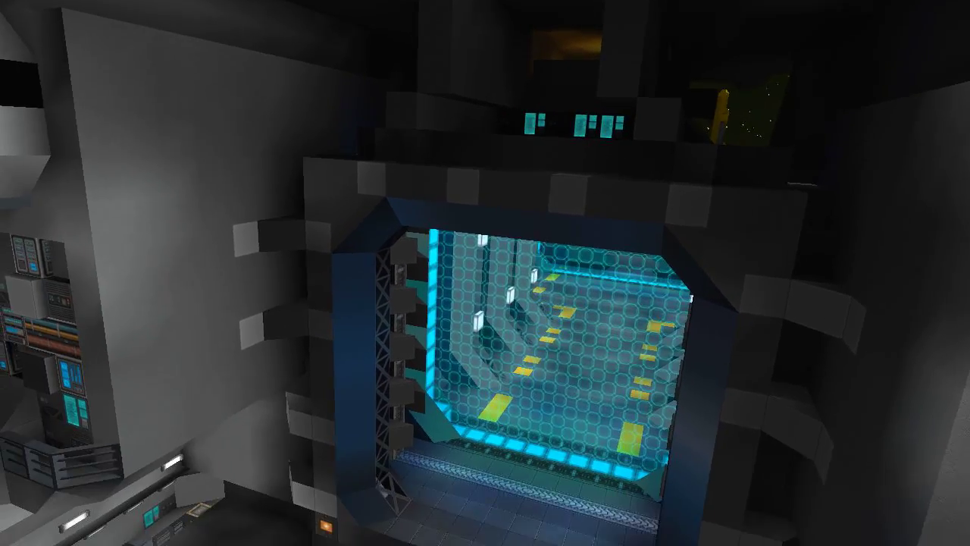
mouse_move(485, 272)
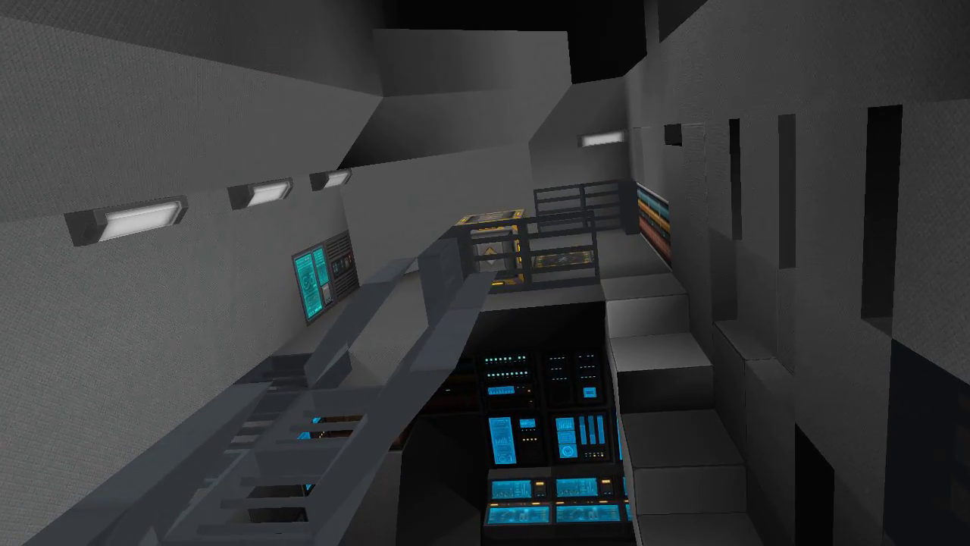
mouse_move(485, 273)
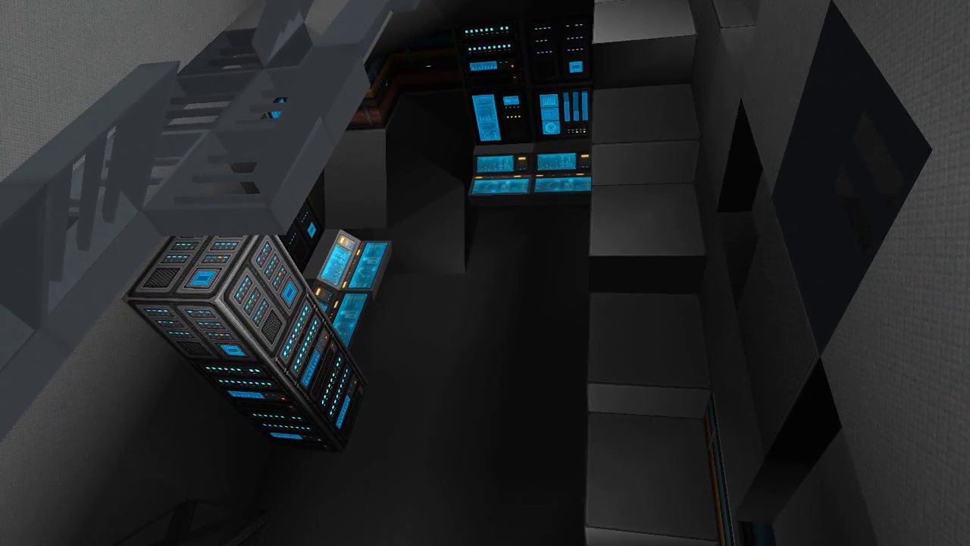